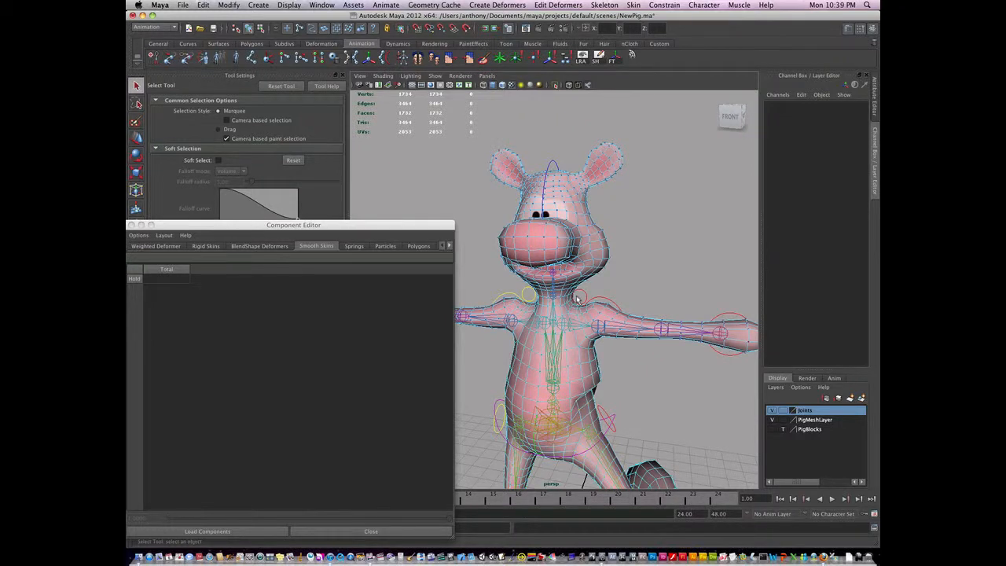
mouse_move(597, 258)
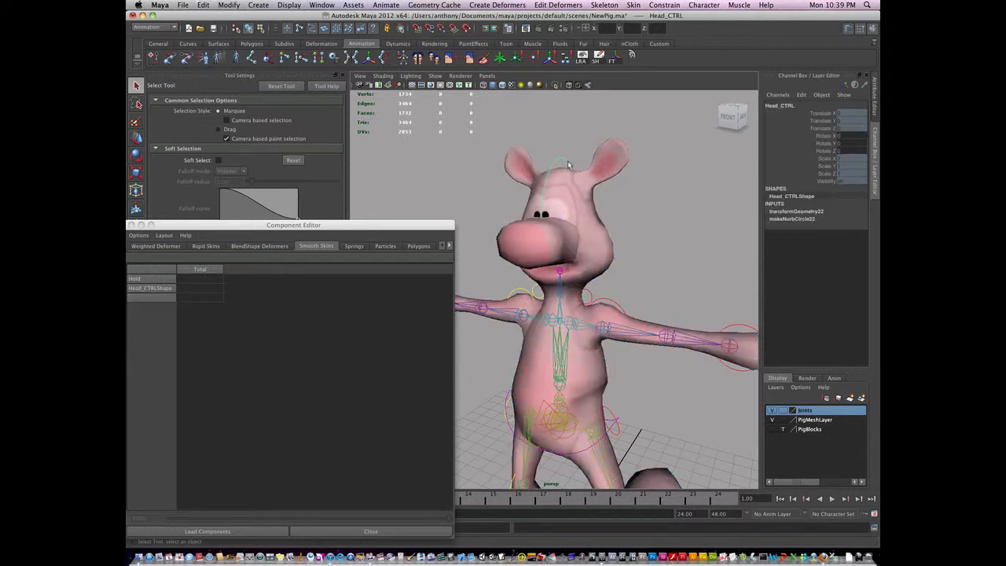
Select the pig mesh so its head vertices can be loaded into the Component Editor
left_click(135, 155)
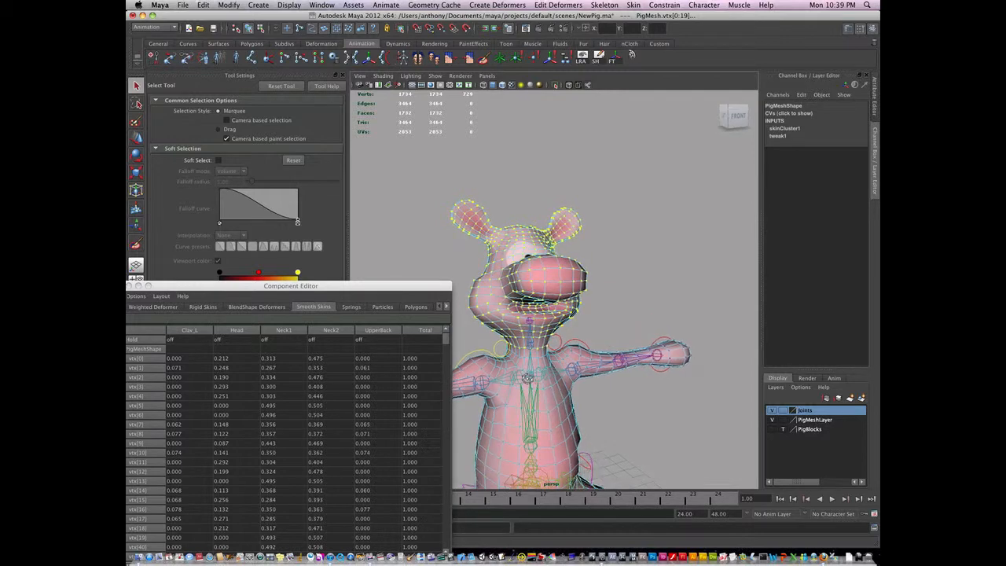
Set the head vertices' Head-joint weight to 1.000 and orbit to check the head
left_click_drag(291, 286, 308, 185)
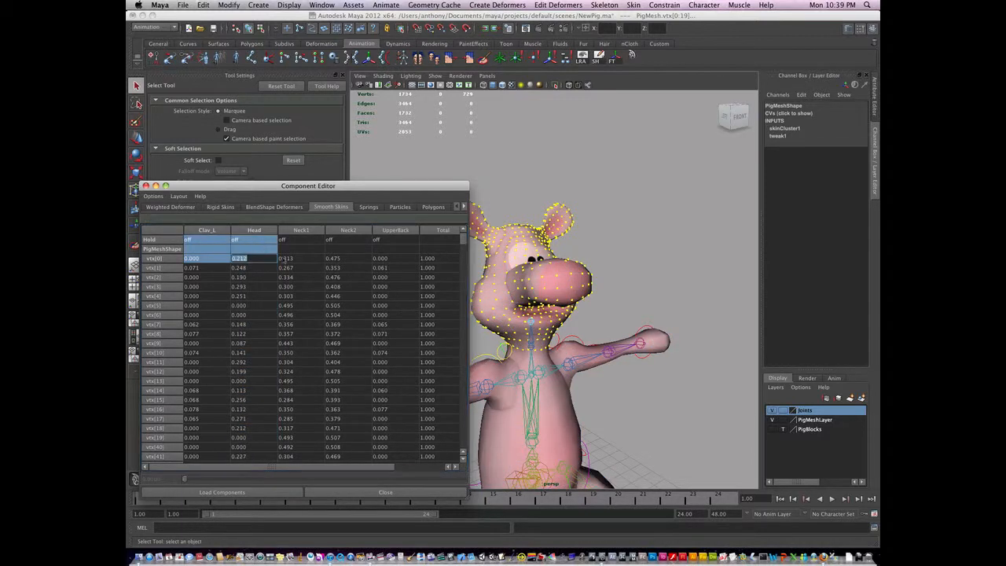
scroll("right", 3)
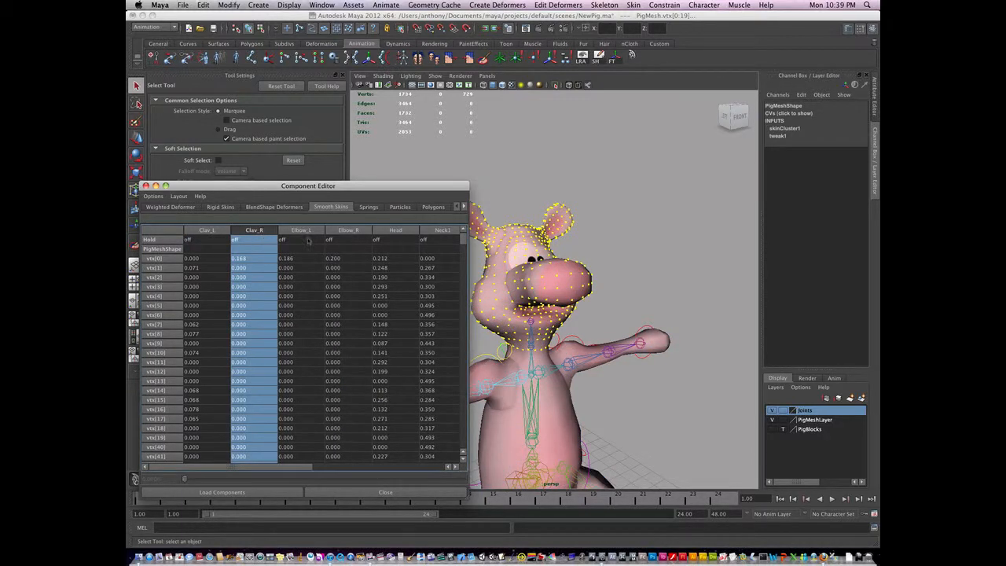
left_click(396, 230)
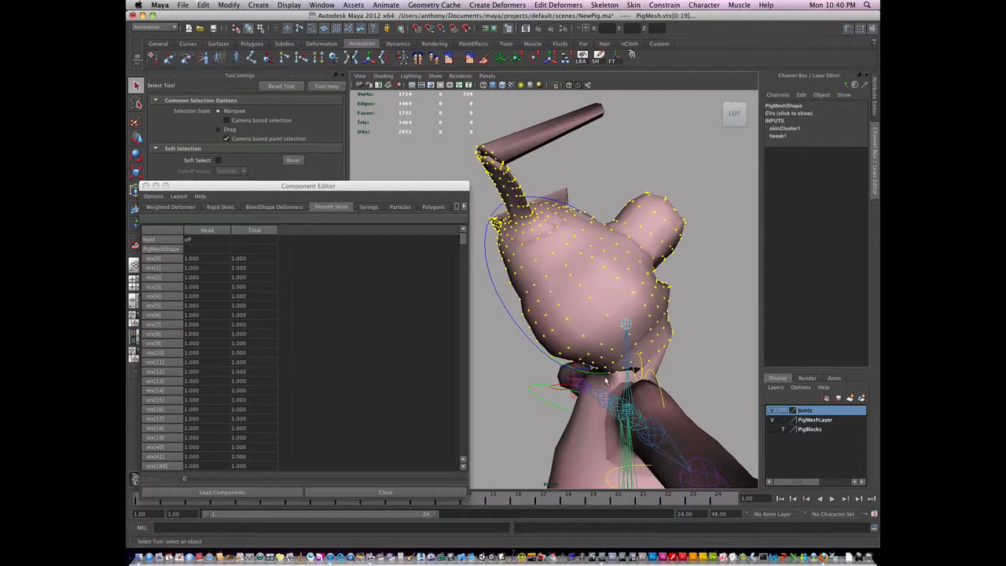
left_click_drag(613, 314, 610, 377)
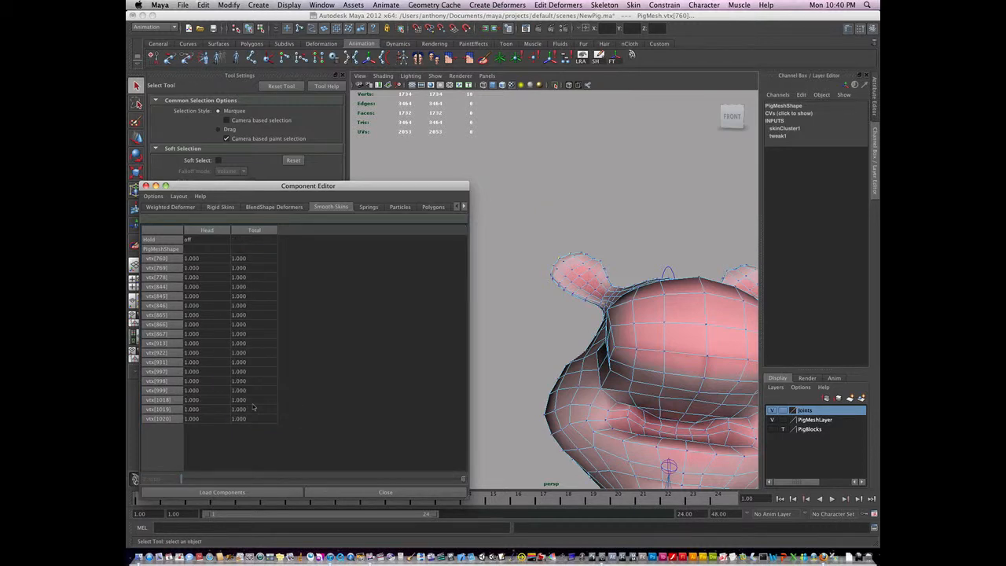
Rotate Head_CTRL to tilt the head and inspect how the neck deforms
left_click_drag(621, 353, 598, 252)
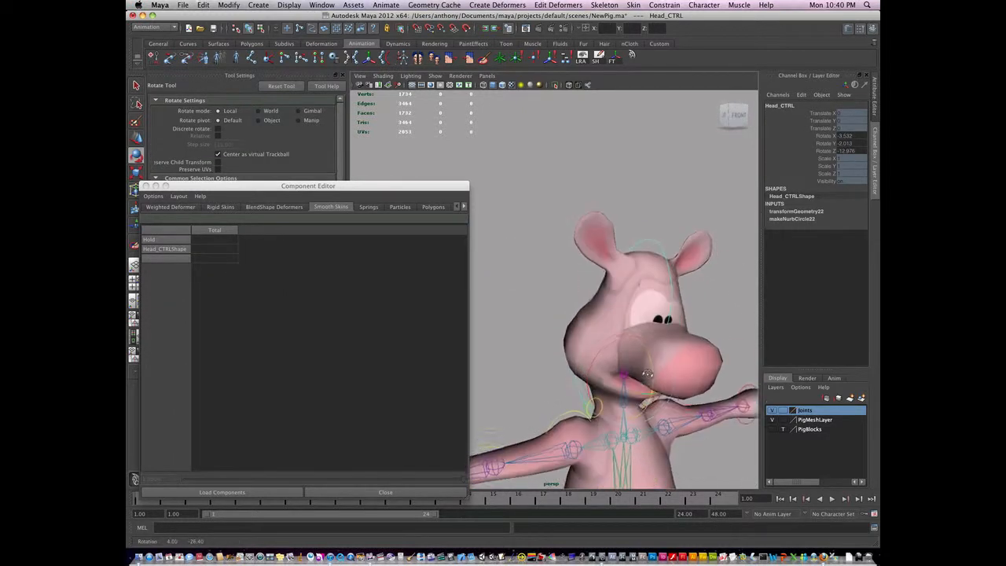
left_click_drag(645, 374, 690, 382)
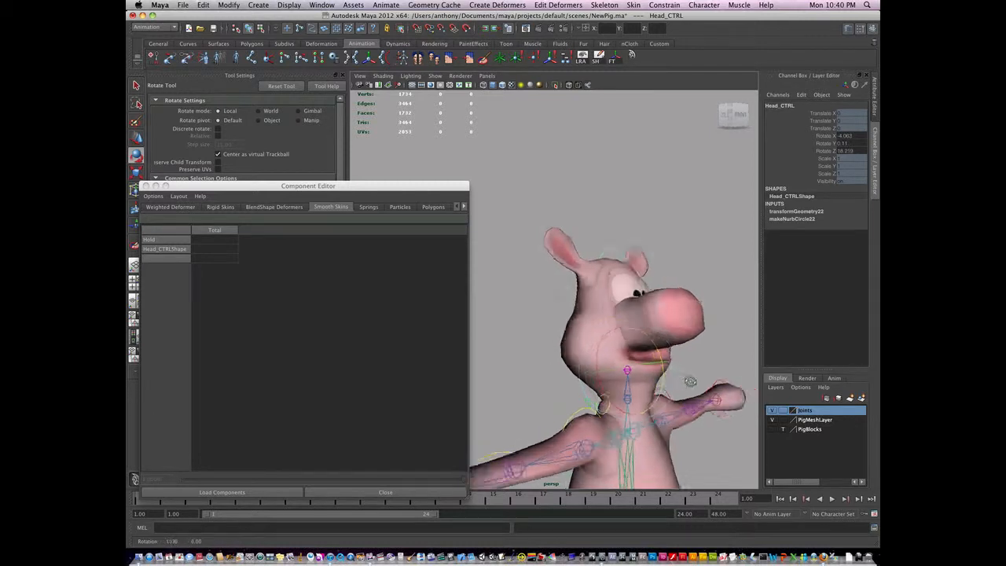
left_click_drag(688, 382, 566, 338)
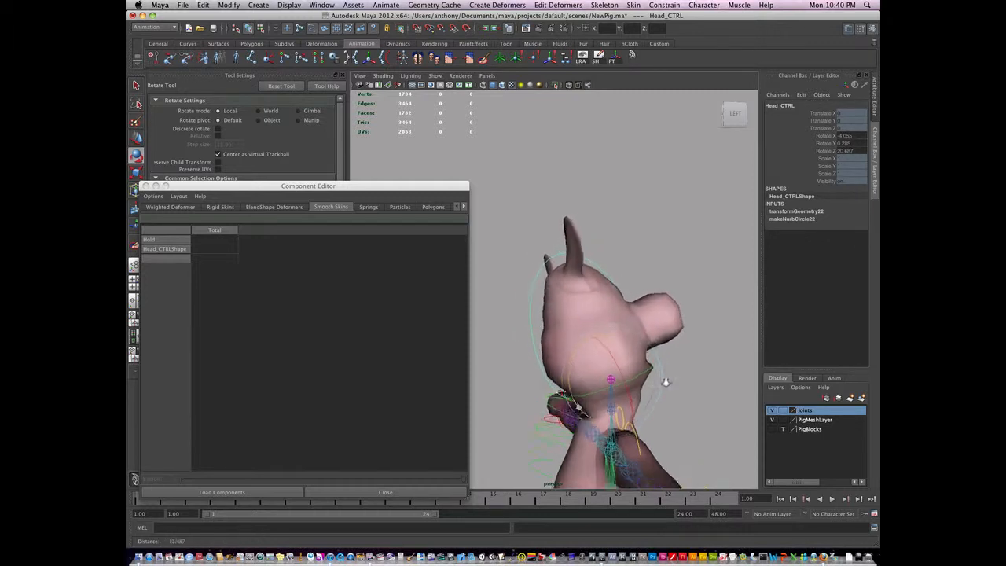
left_click_drag(666, 383, 594, 342)
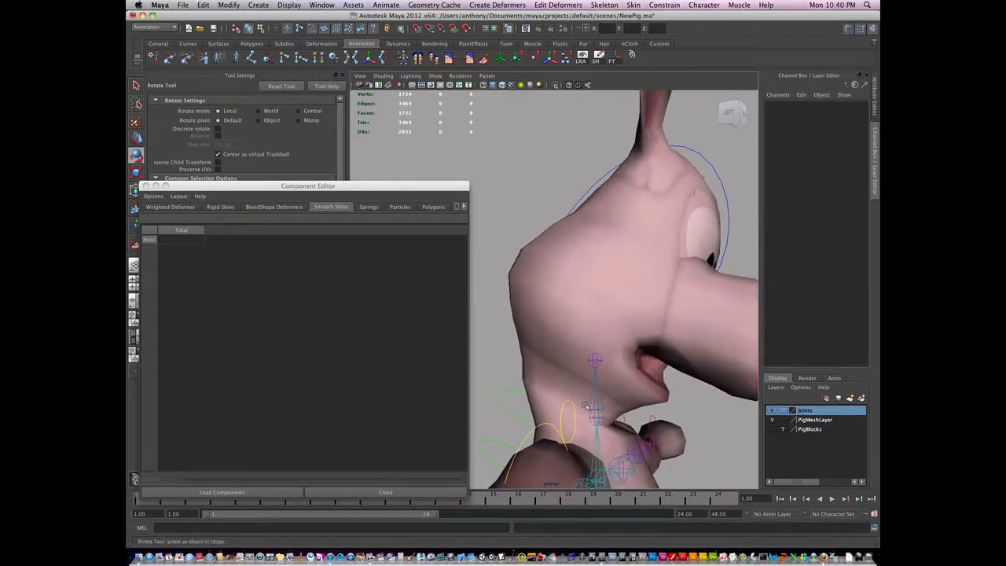
Launch the Paint Skin Weights Tool on the pig mesh from its marking menu
right_click(582, 385)
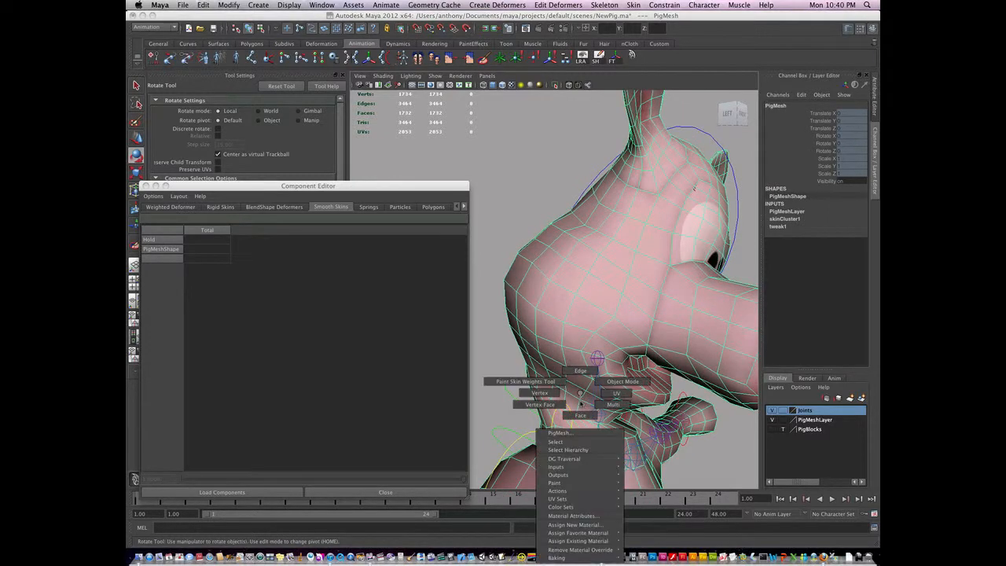
left_click(539, 393)
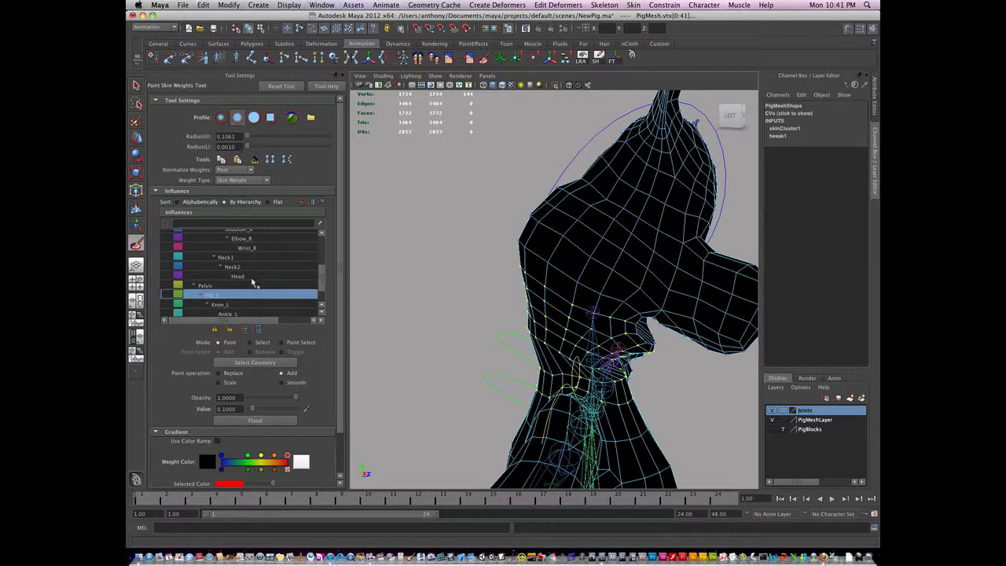
mouse_move(238, 270)
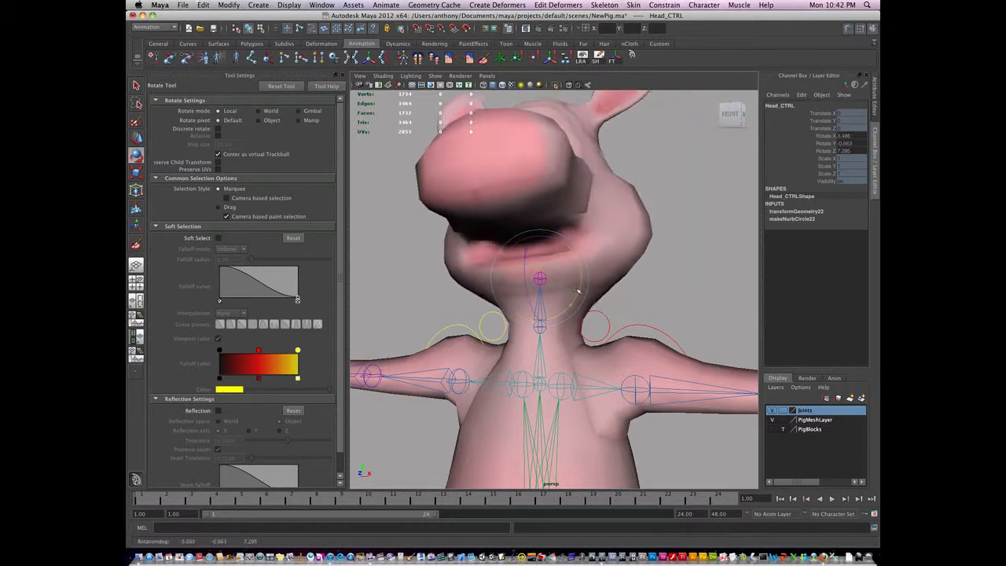
Tilt the head back with Head_CTRL to test the repainted neck weights
left_click_drag(578, 293, 629, 306)
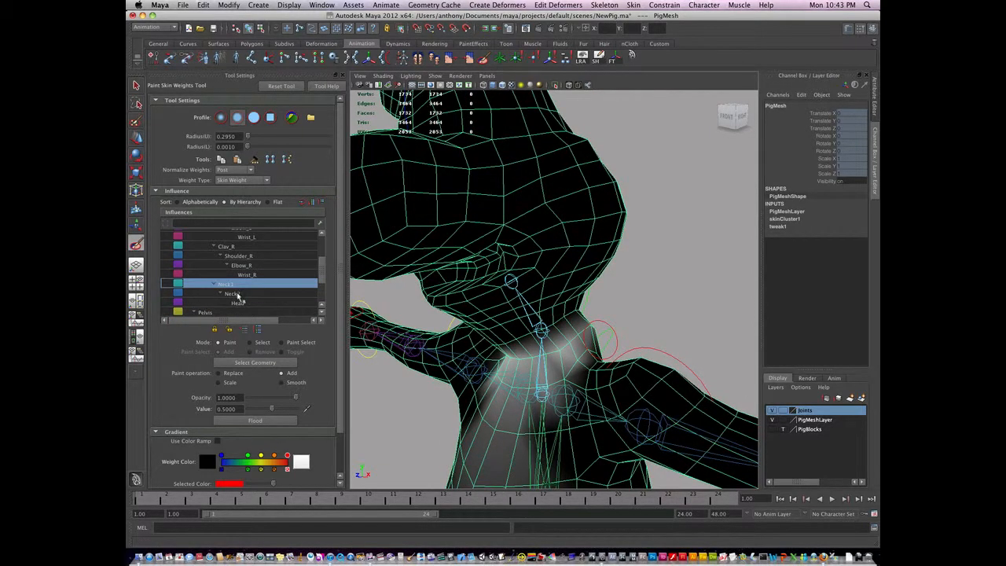
left_click(233, 294)
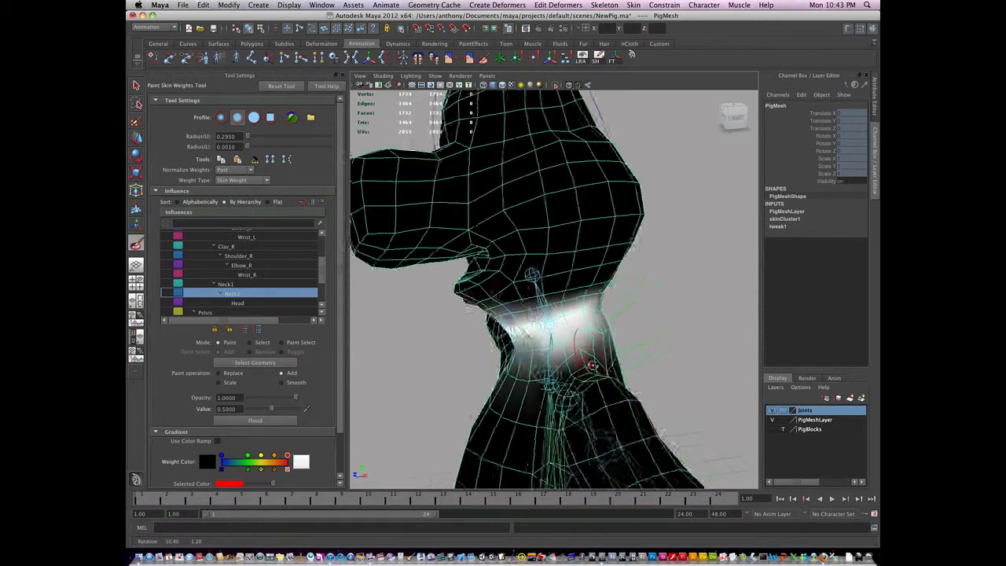
left_click(226, 283)
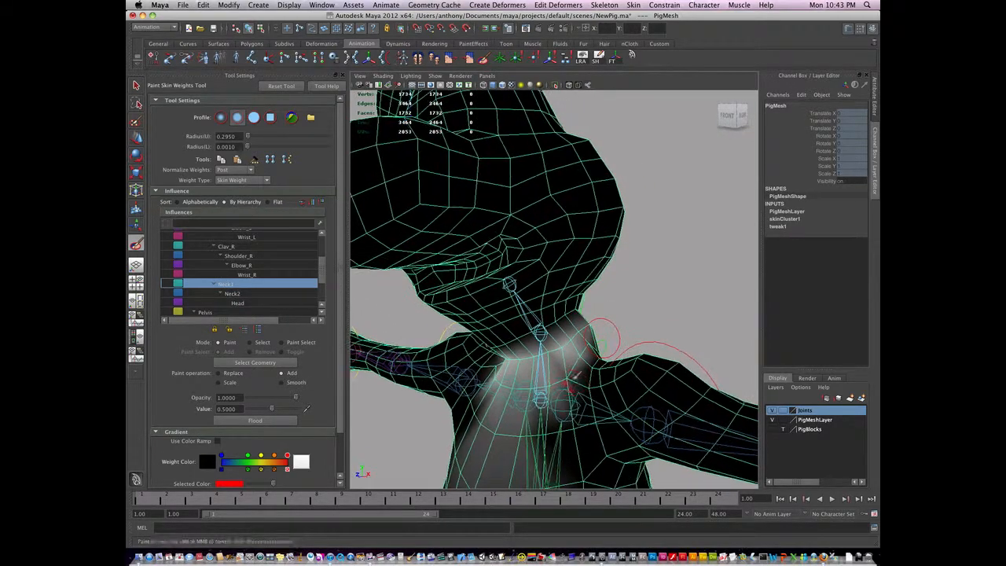